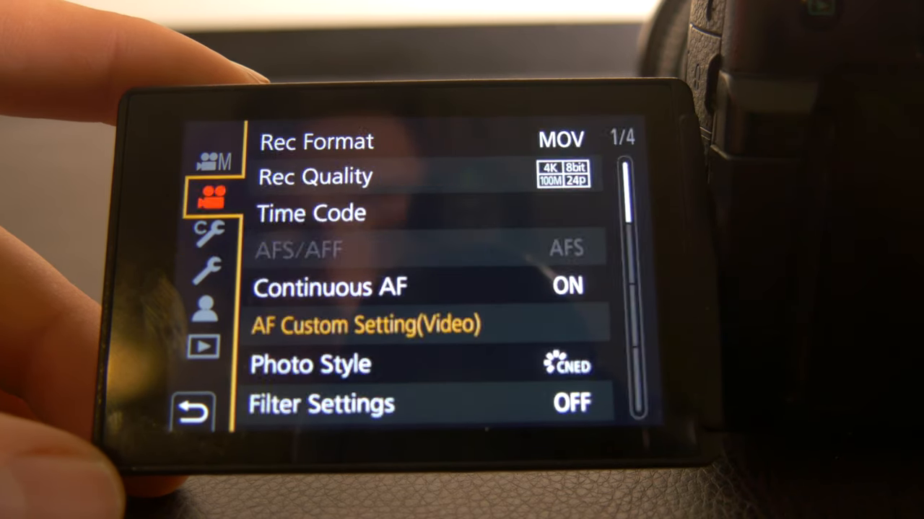
Open the Custom Exposure settings and set ISO Increments to 1/3 EV.
click(209, 231)
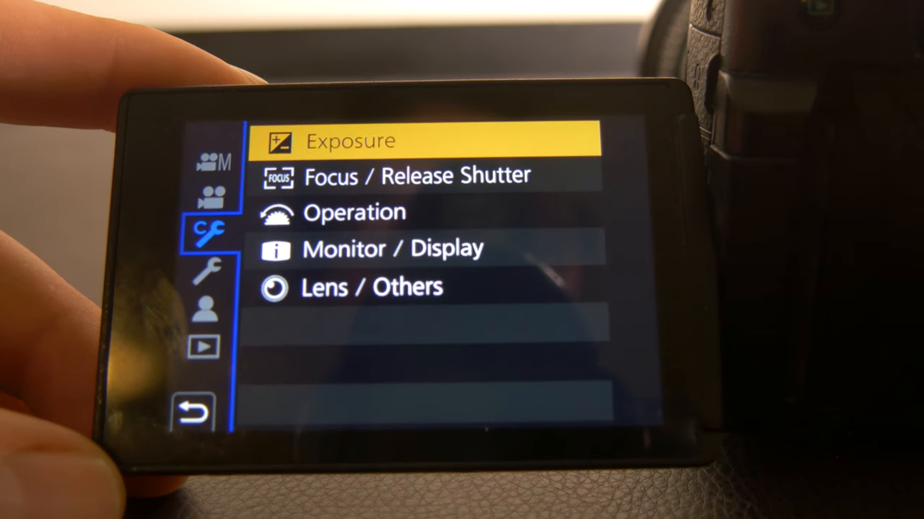
click(351, 140)
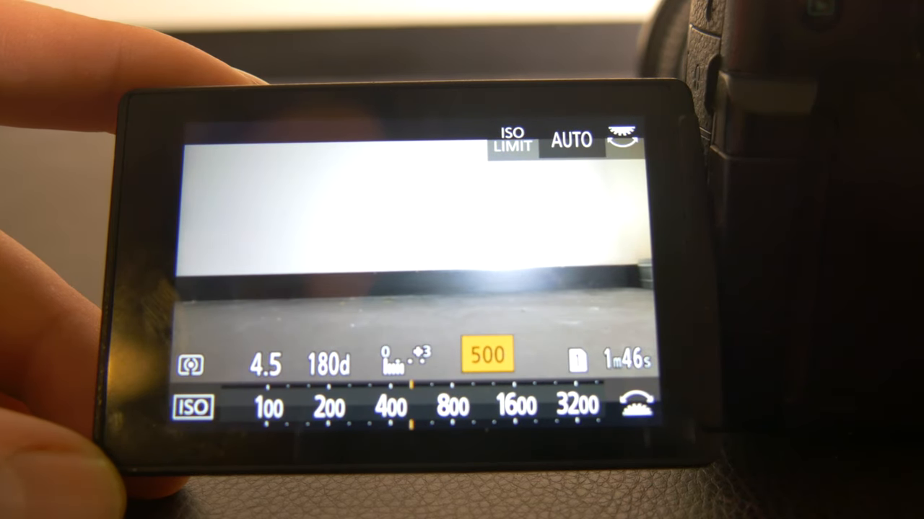
scroll(left, 3)
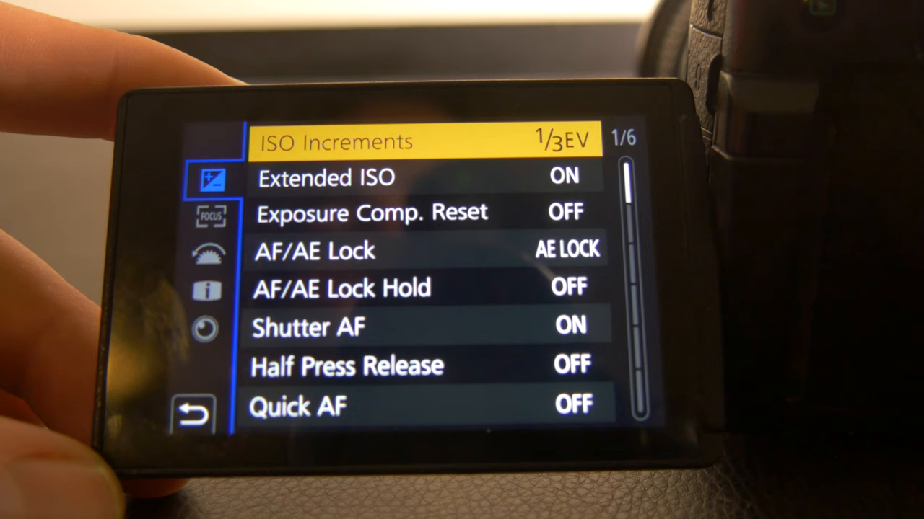
Turn on Zebra Pattern with the ZEBRA1 preset under Monitor / Display.
key(Down)
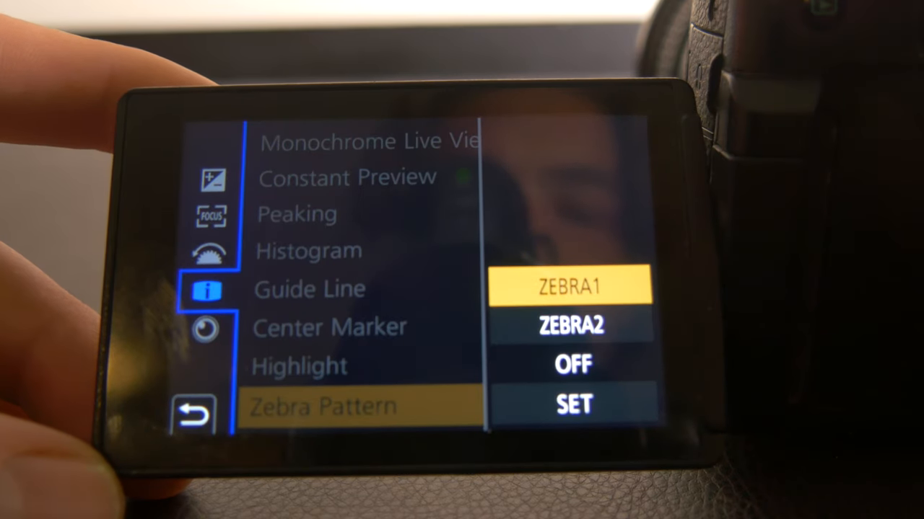
click(573, 402)
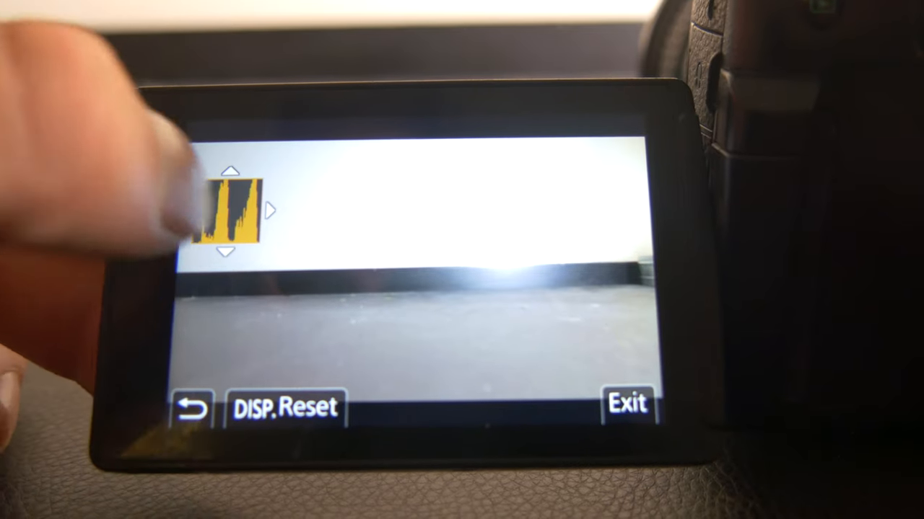
Confirm the histogram at the top-left of the live view and exit.
click(626, 402)
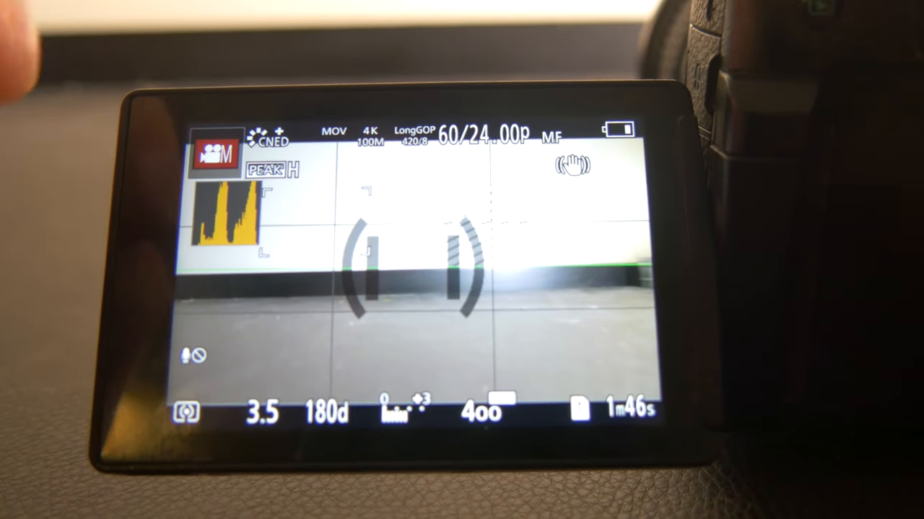